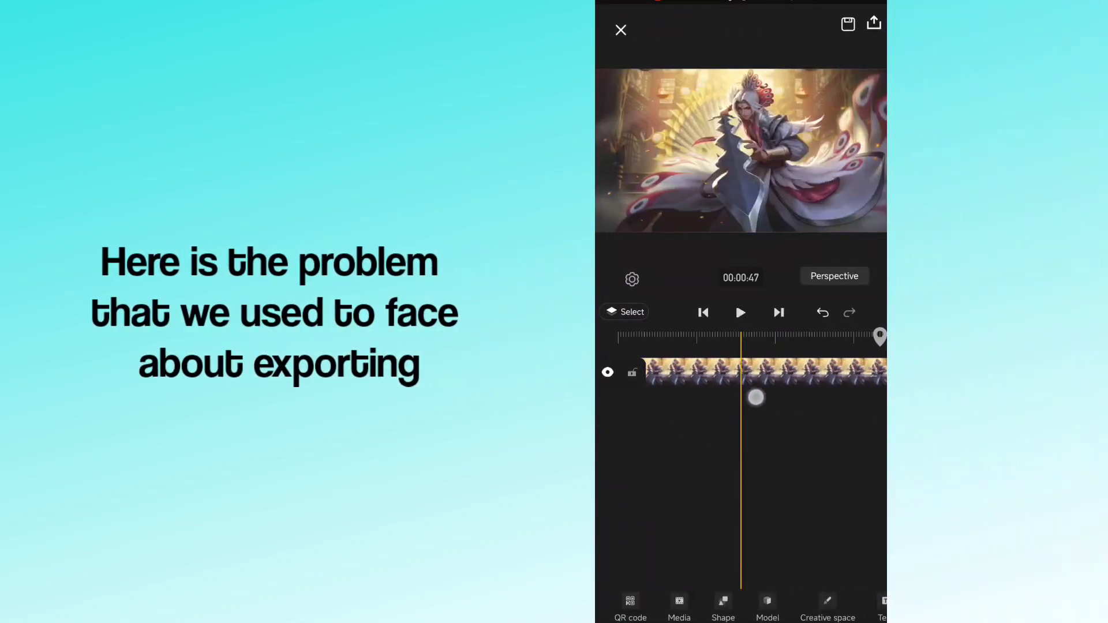
- Keyframe the image clip's scale up to 138% so the artwork zooms in
left_click(760, 372)
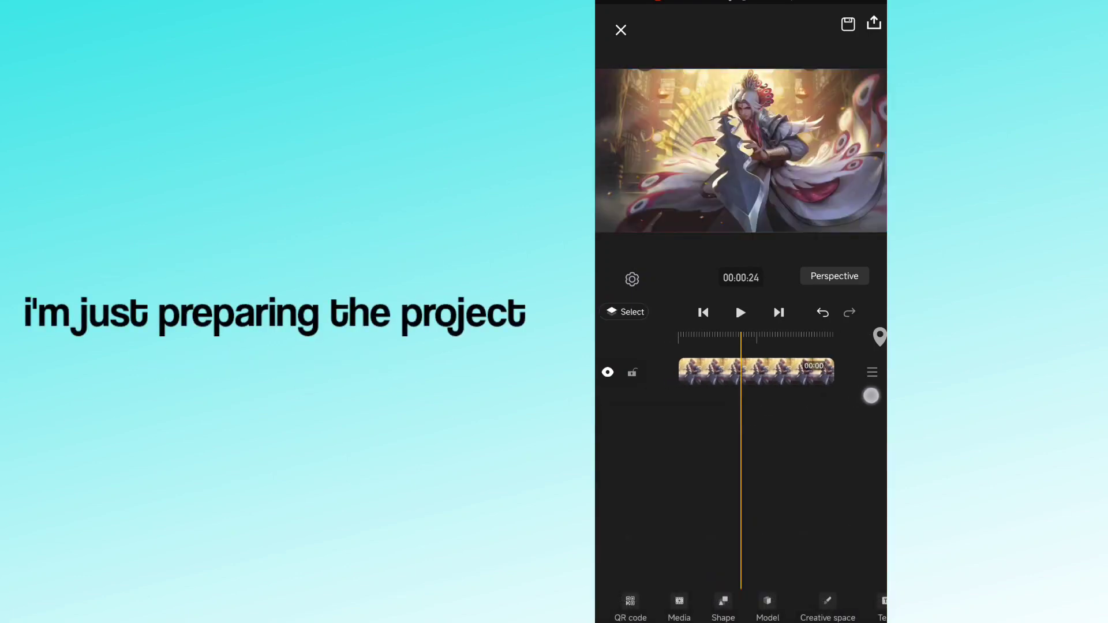
left_click(755, 371)
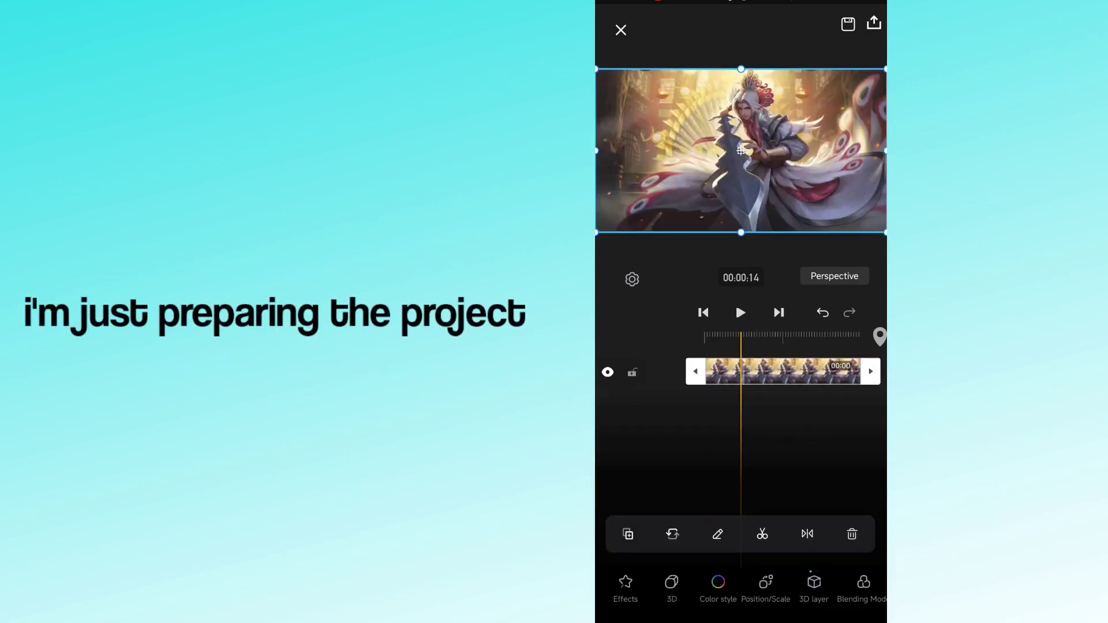
left_click(765, 590)
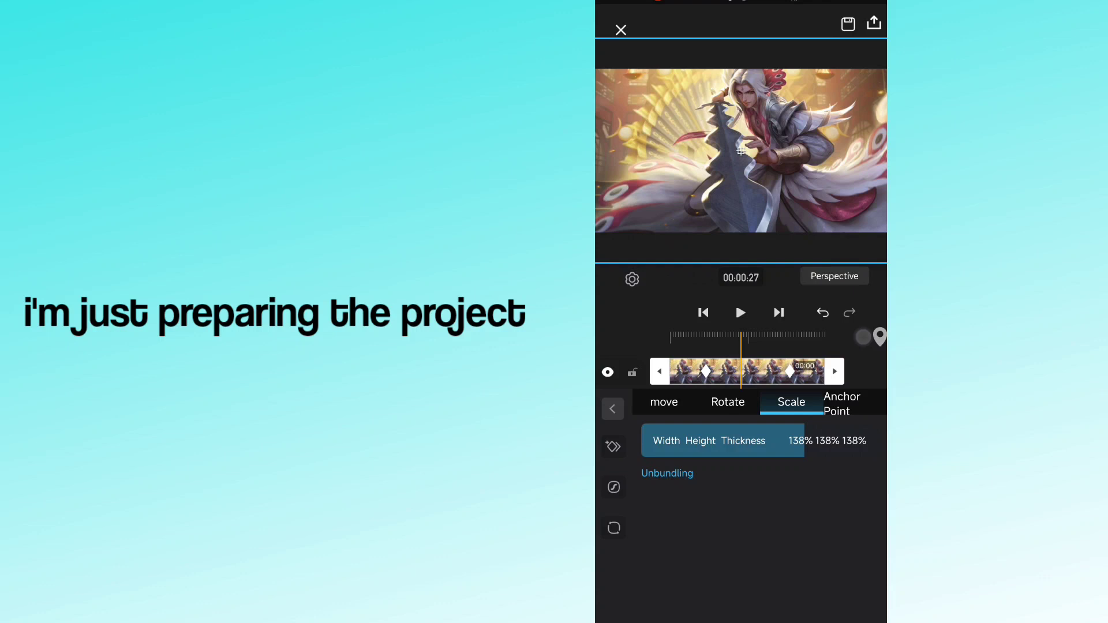
left_click(613, 446)
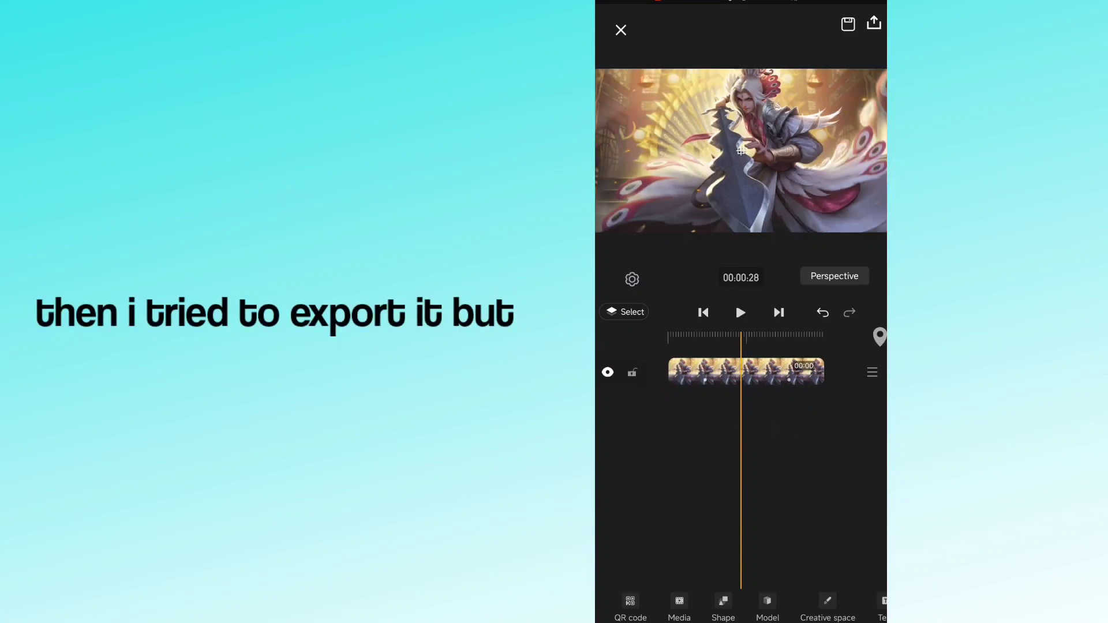
- Export the project and dismiss the SVIP membership offer to reach the watermarked result
left_click(873, 23)
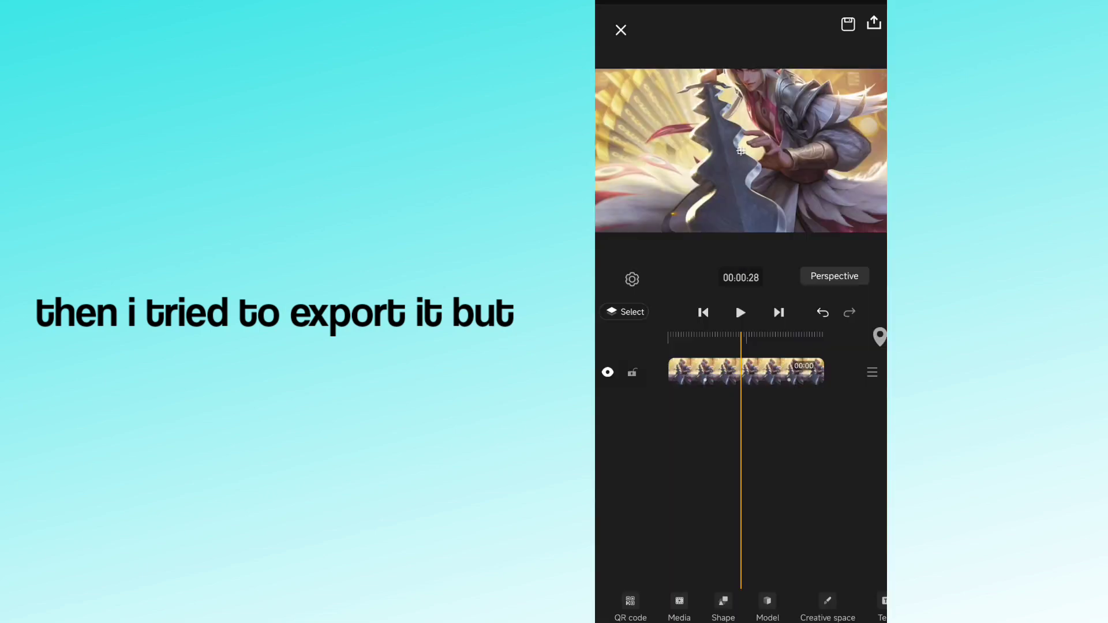
left_click(873, 23)
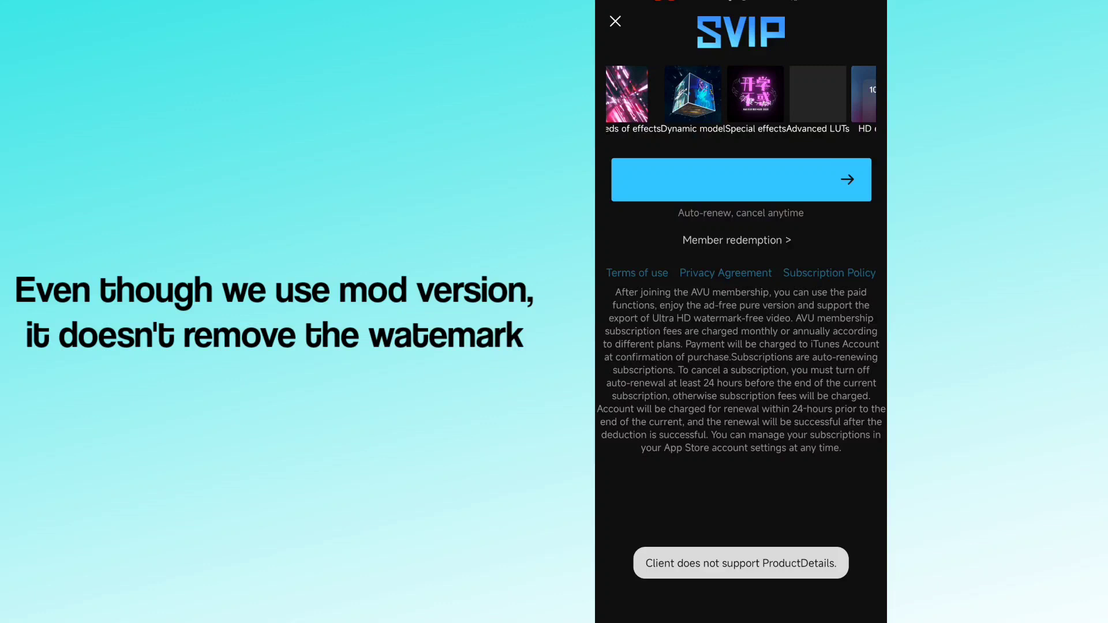
scroll("left", 3)
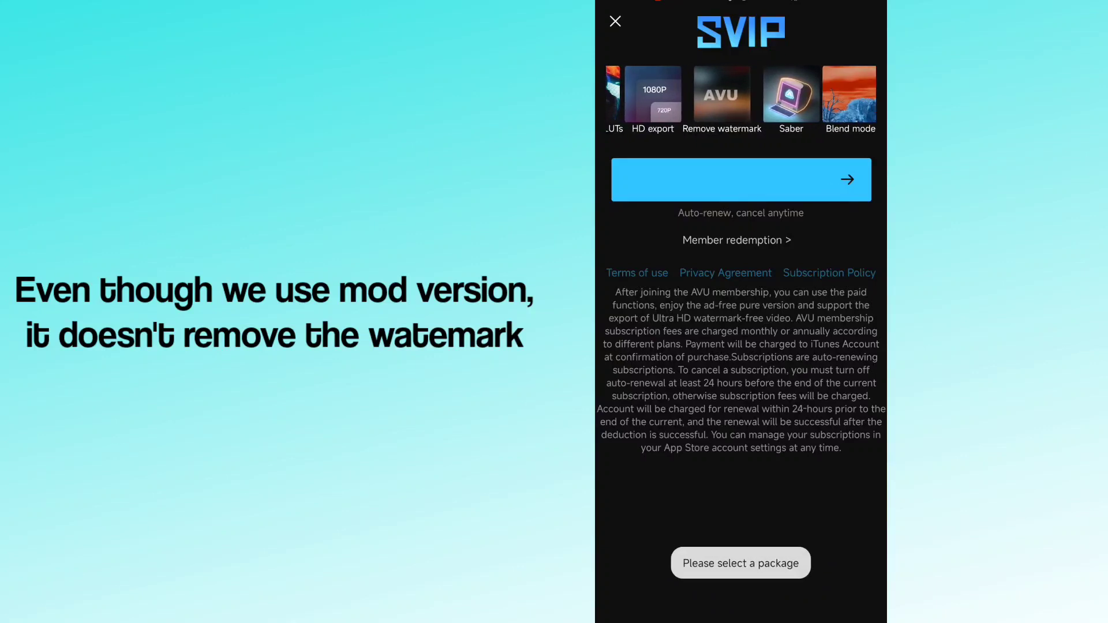
scroll("left", 3)
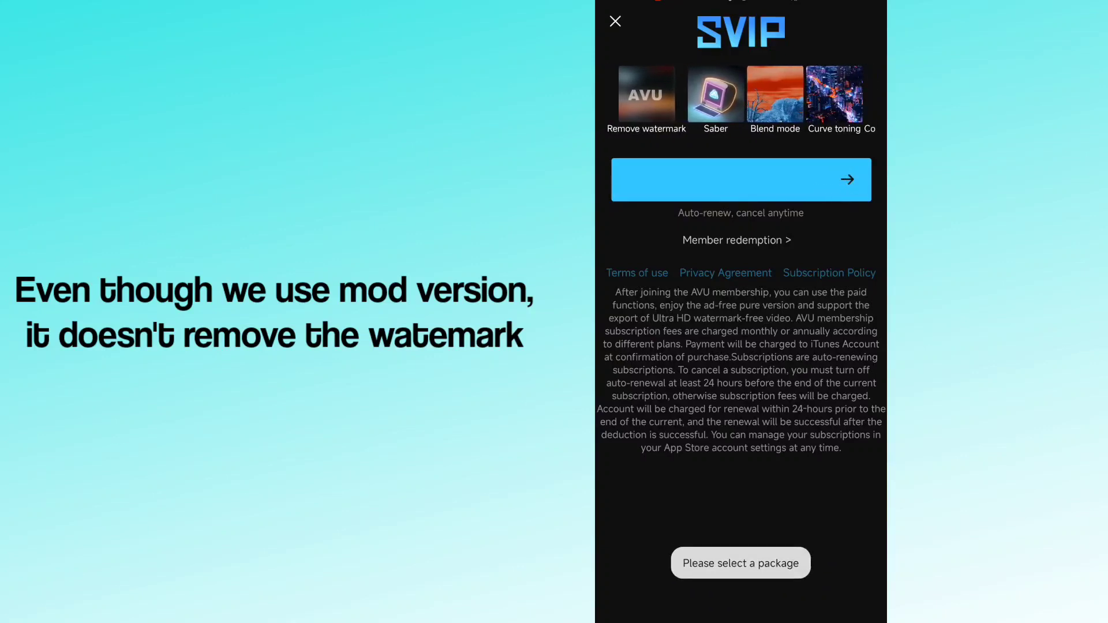
left_click(614, 21)
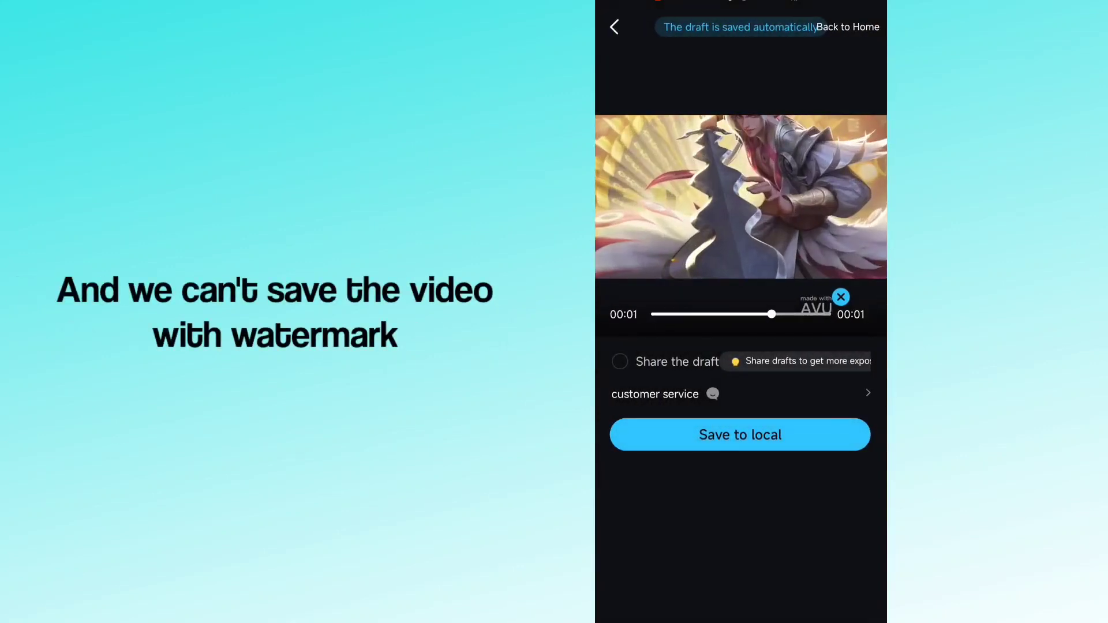
- Try removing the watermark, dismiss the repeated SVIP offer, then switch off Wi-Fi
left_click(740, 435)
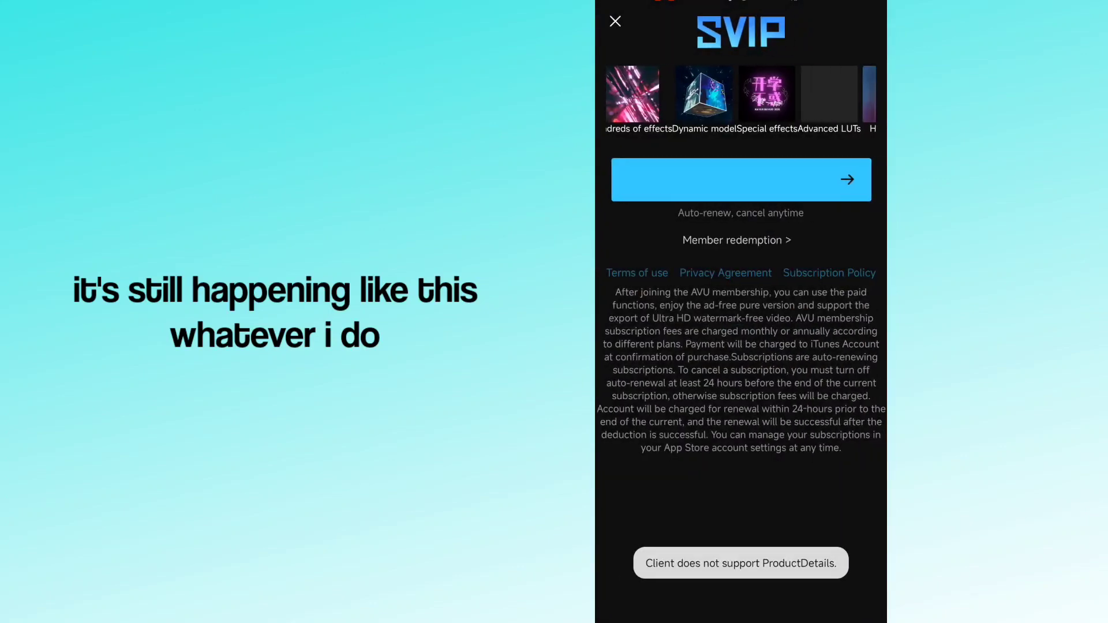
left_click(615, 22)
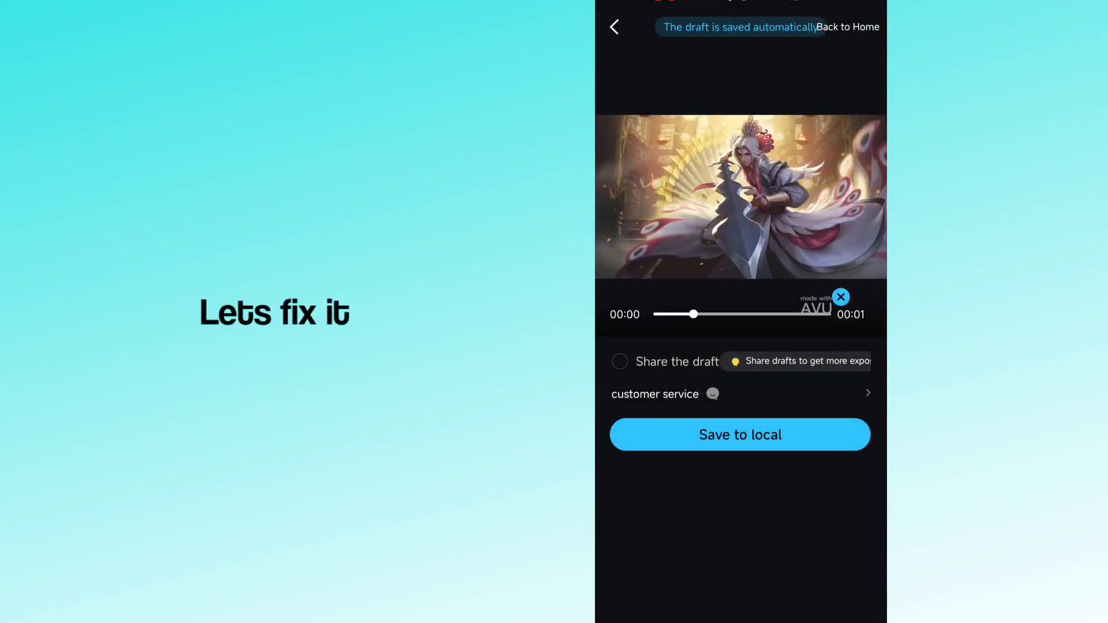
left_click(614, 27)
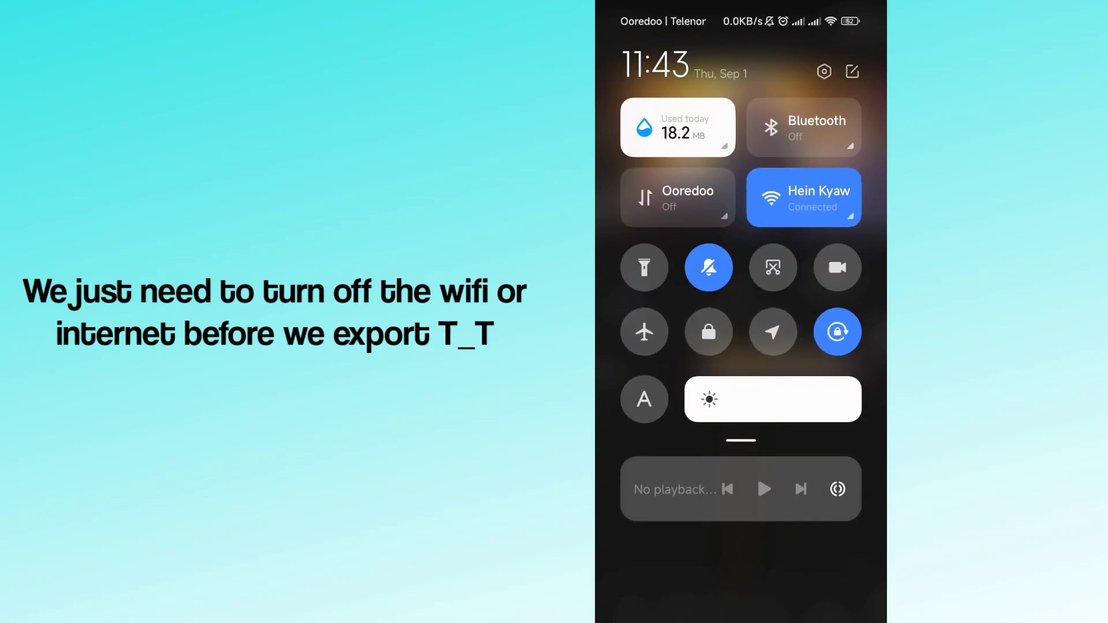
left_click(802, 198)
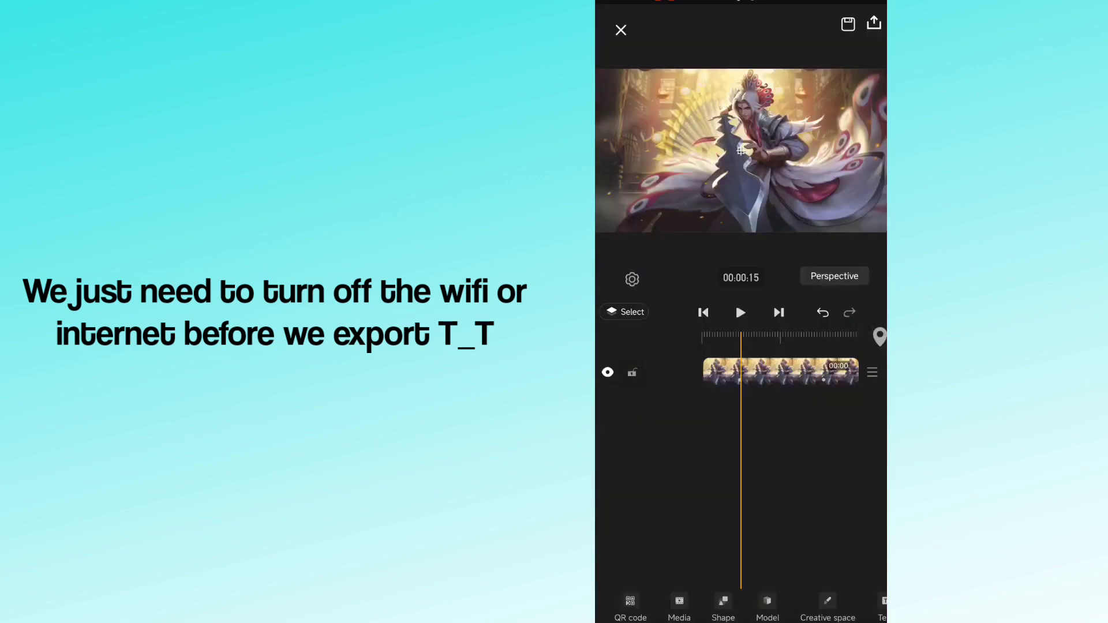
left_click(873, 23)
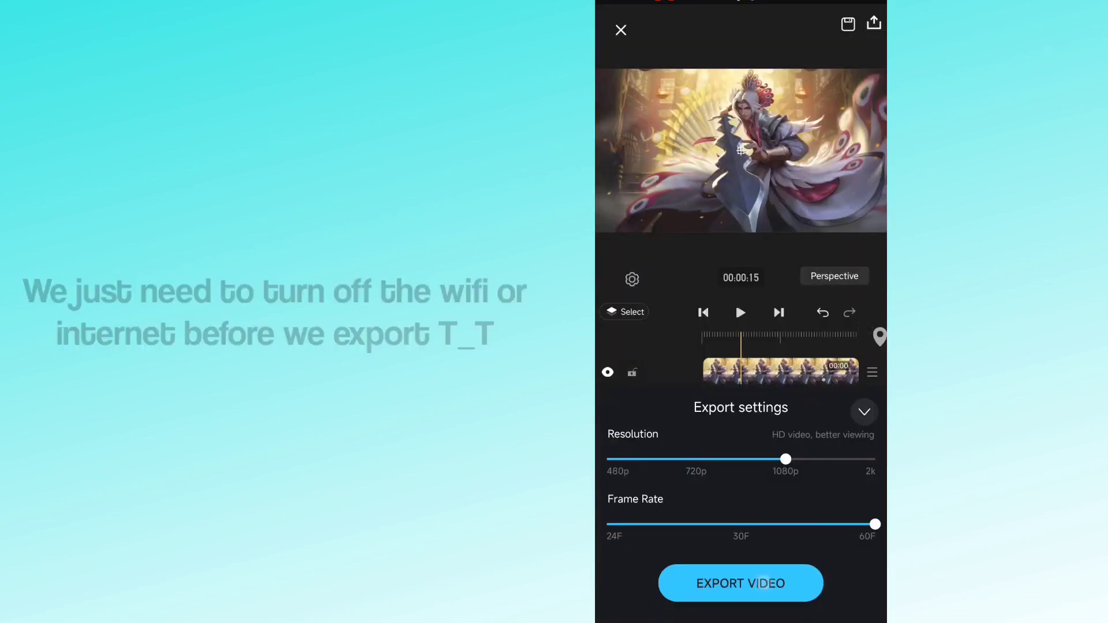
- Export at 1080p and 60 fps, producing a preview without the watermark
left_click(863, 412)
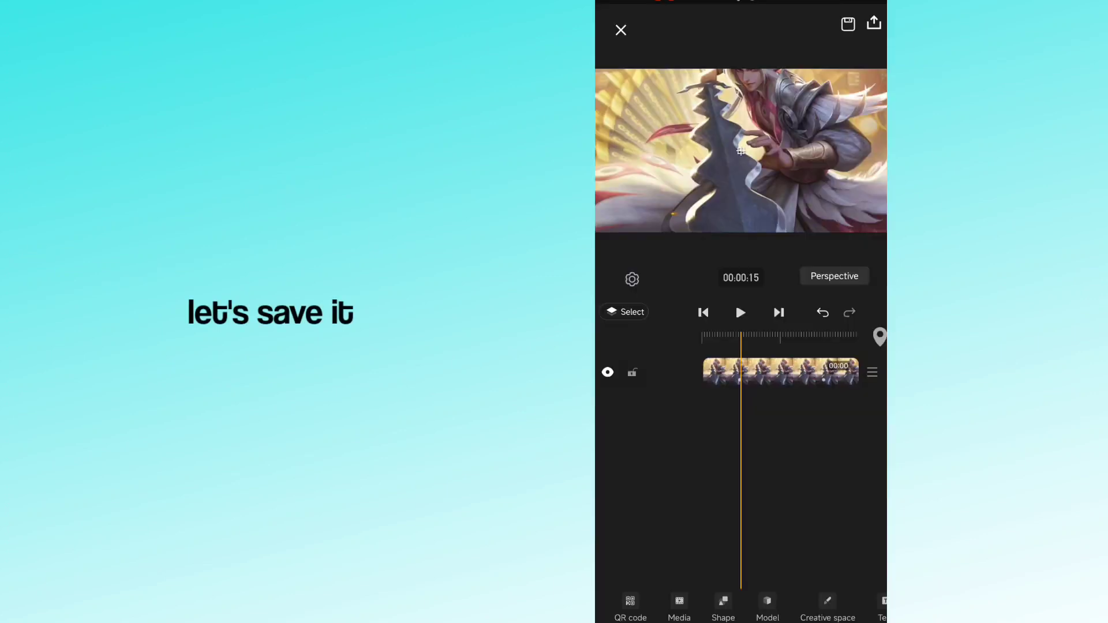
left_click(874, 23)
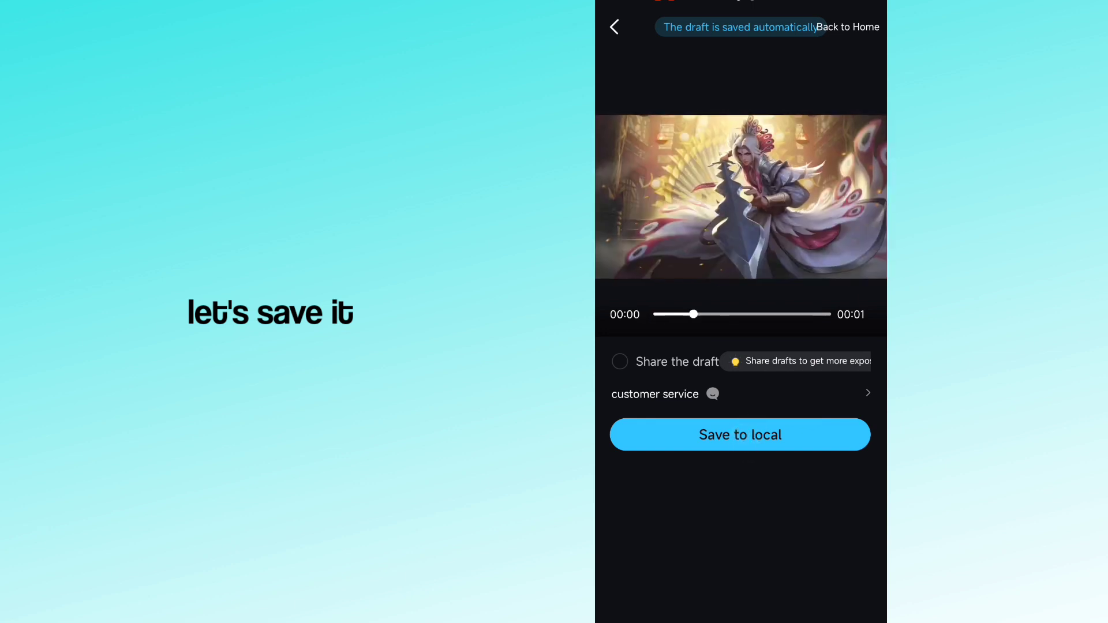
- Save the watermark-free export to the phone's local storage
left_click(740, 434)
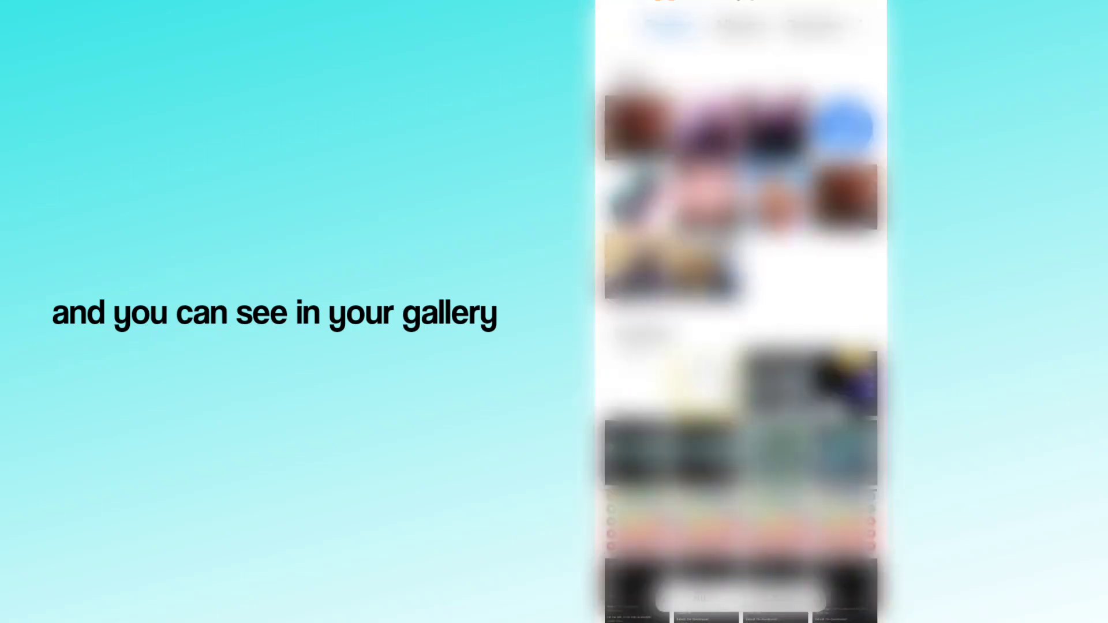
- Open the saved September 1, 2022 video in Gallery and play it
left_click(740, 198)
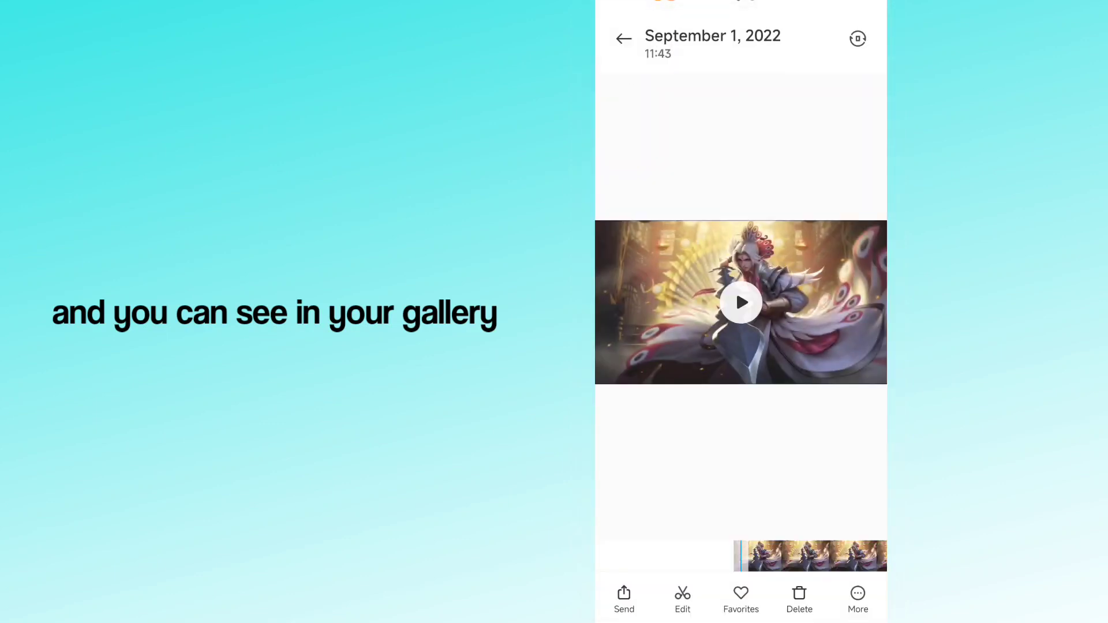
left_click(740, 302)
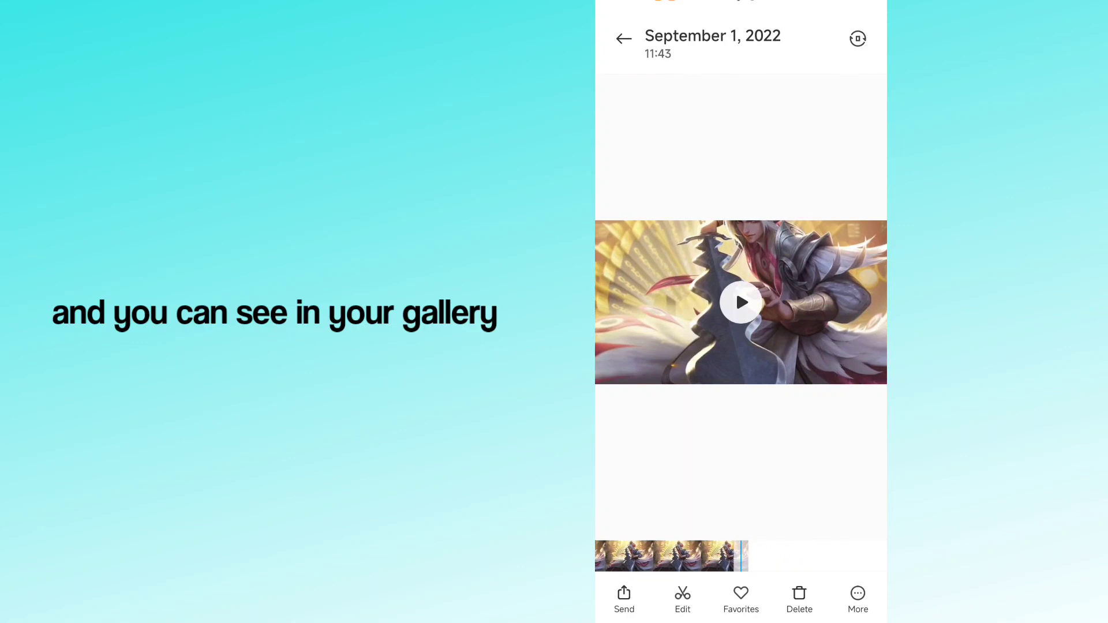
left_click(739, 302)
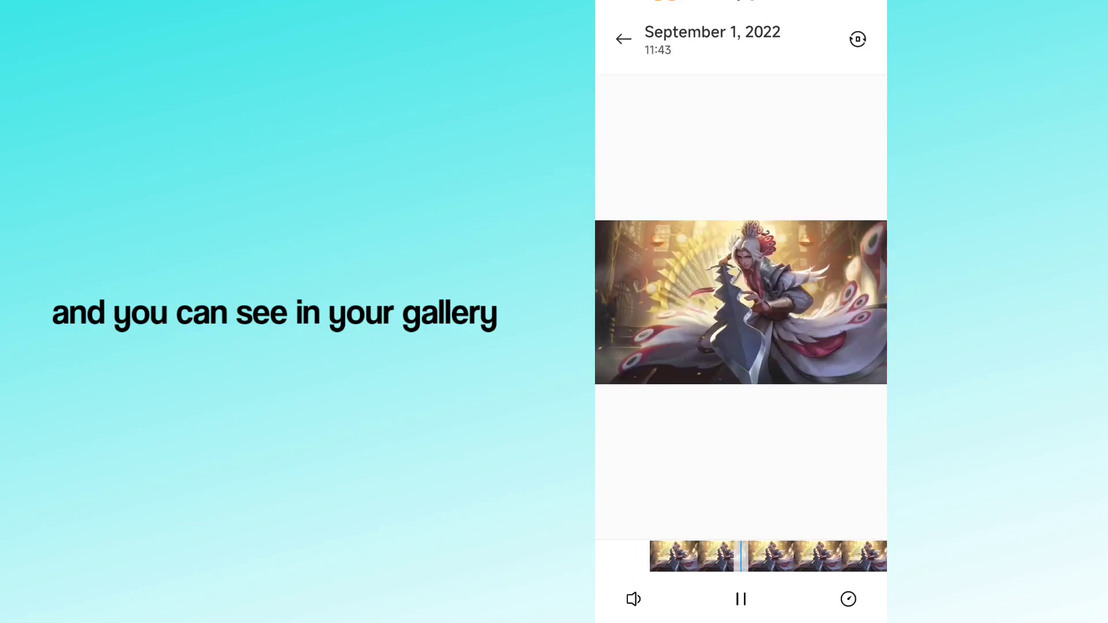